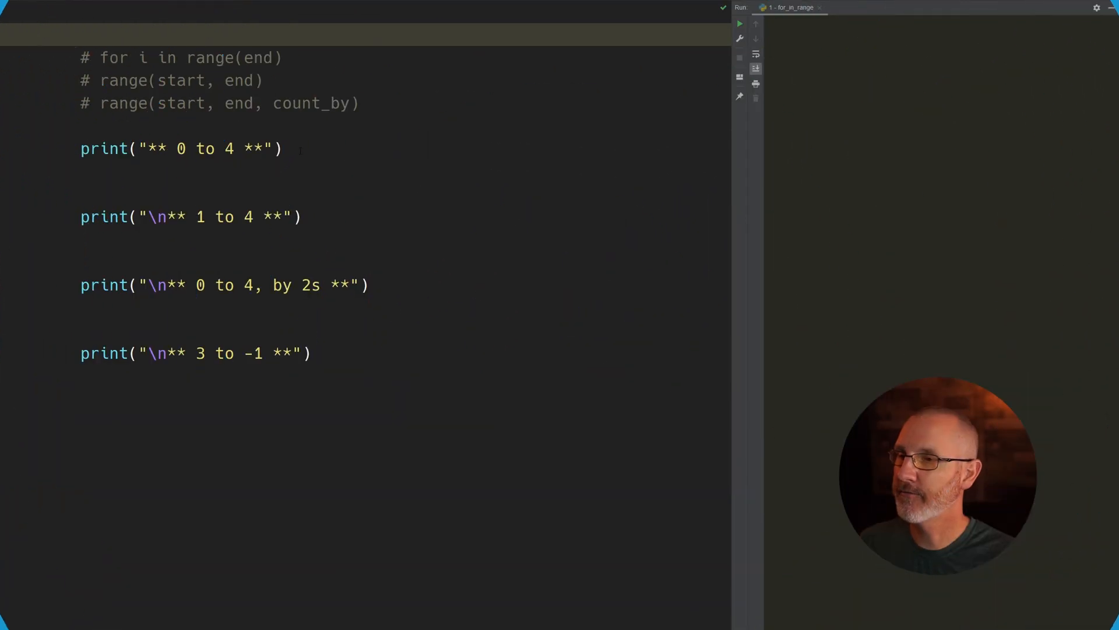
Below the '0 to 4' print line, type `for i in range():` with an empty range argument.
click(177, 148)
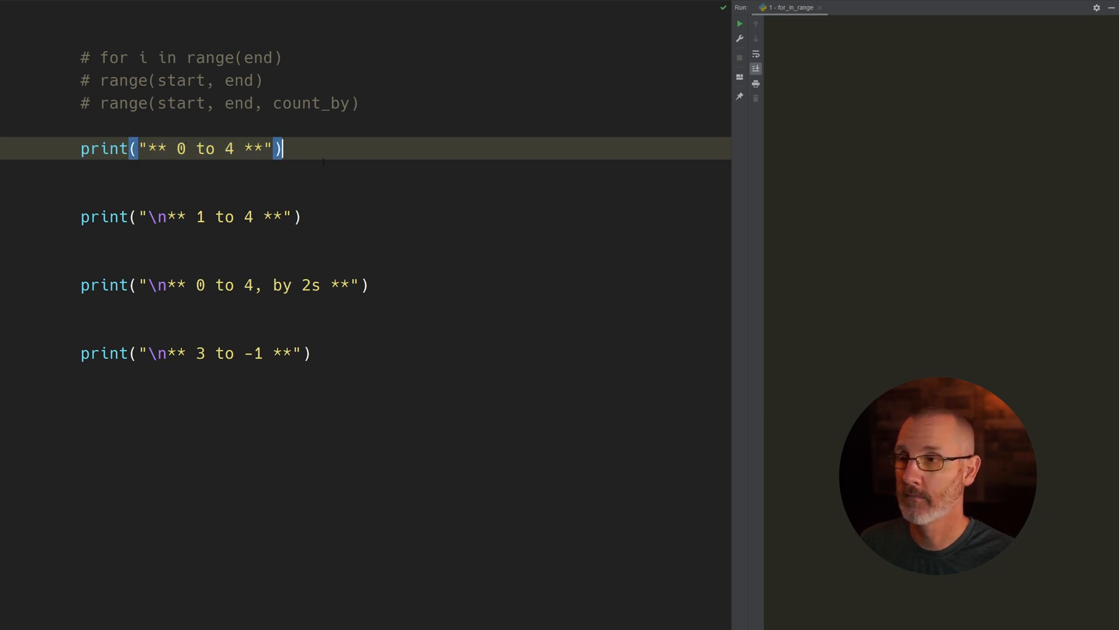
text(f)
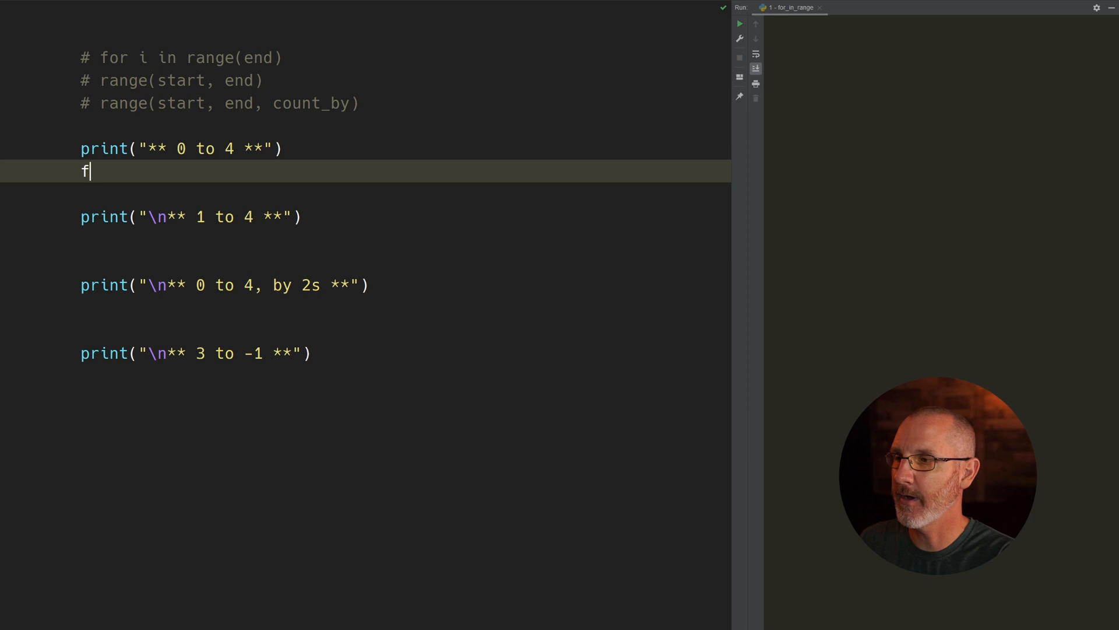
text(or in)
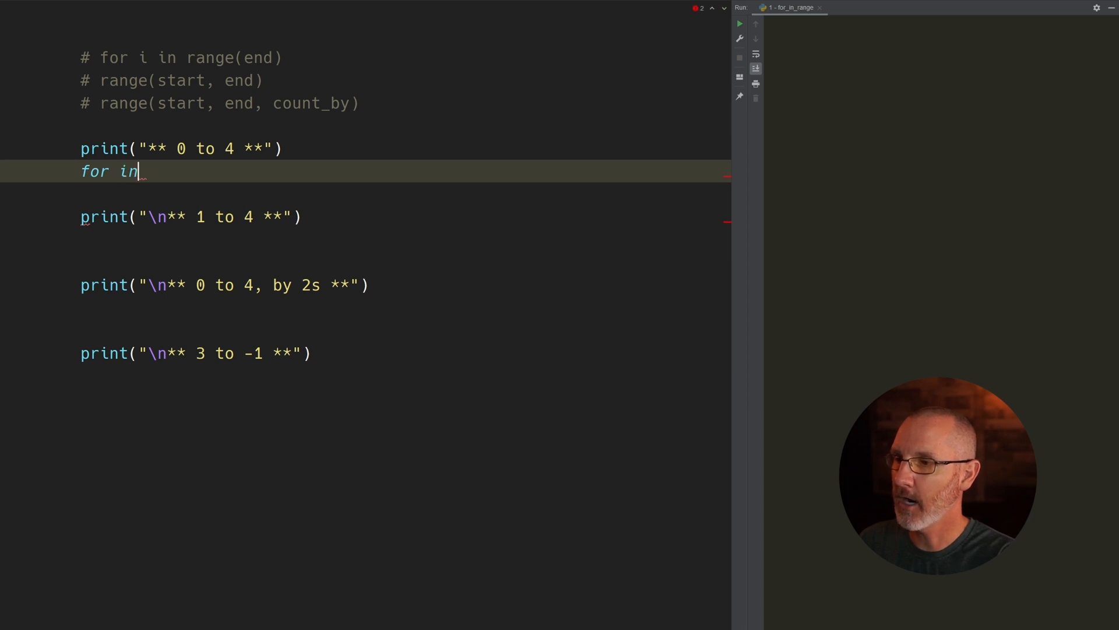
text(i in range()
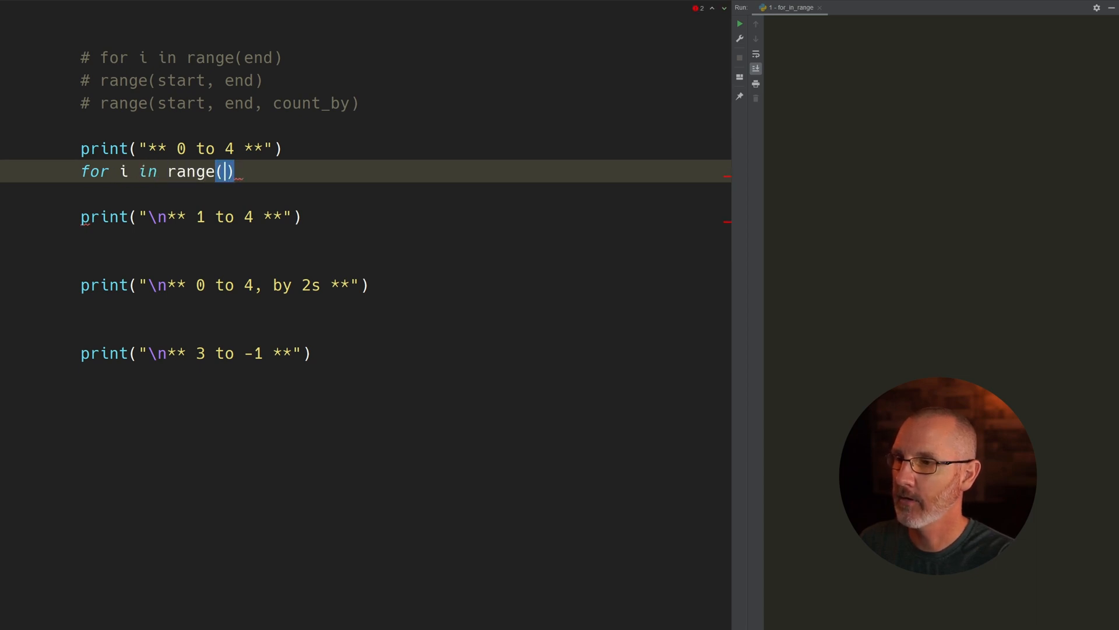
text(:)
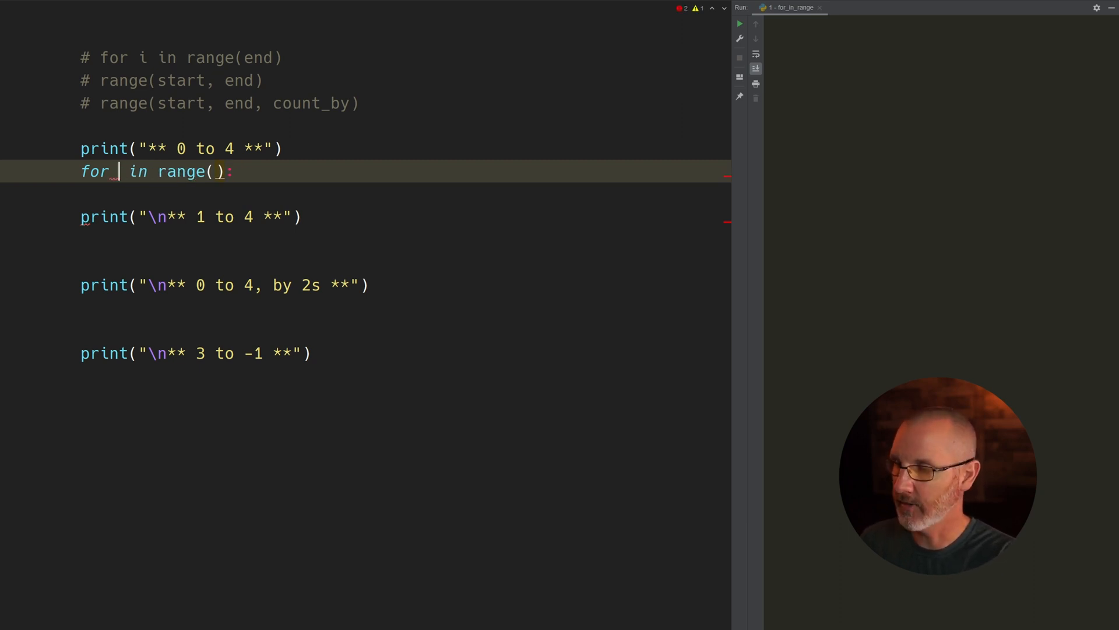
text(bl)
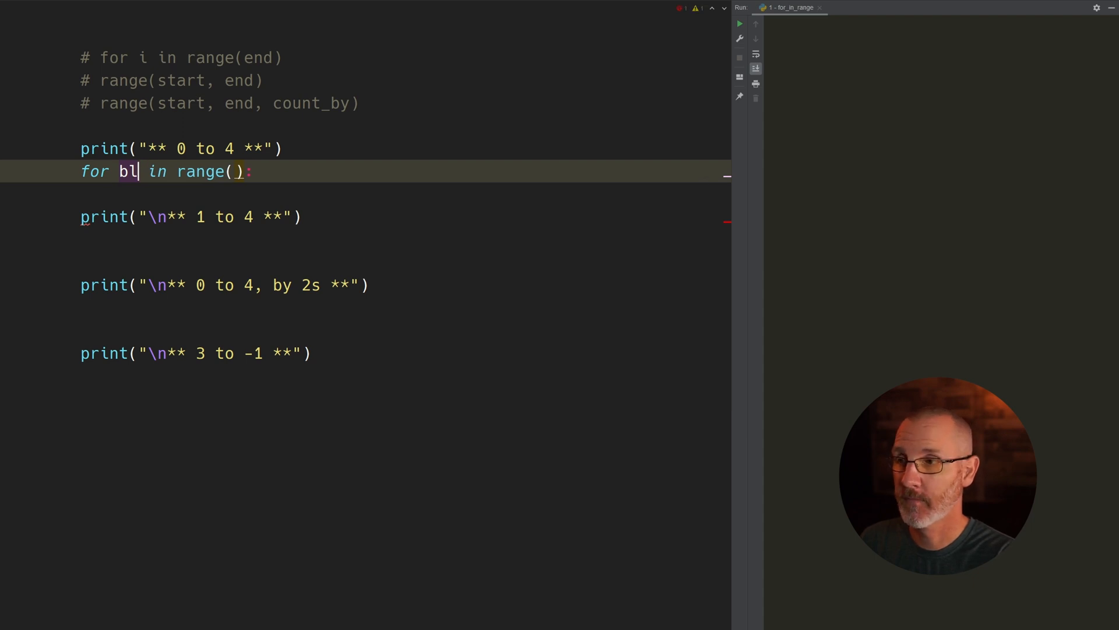
text(i)
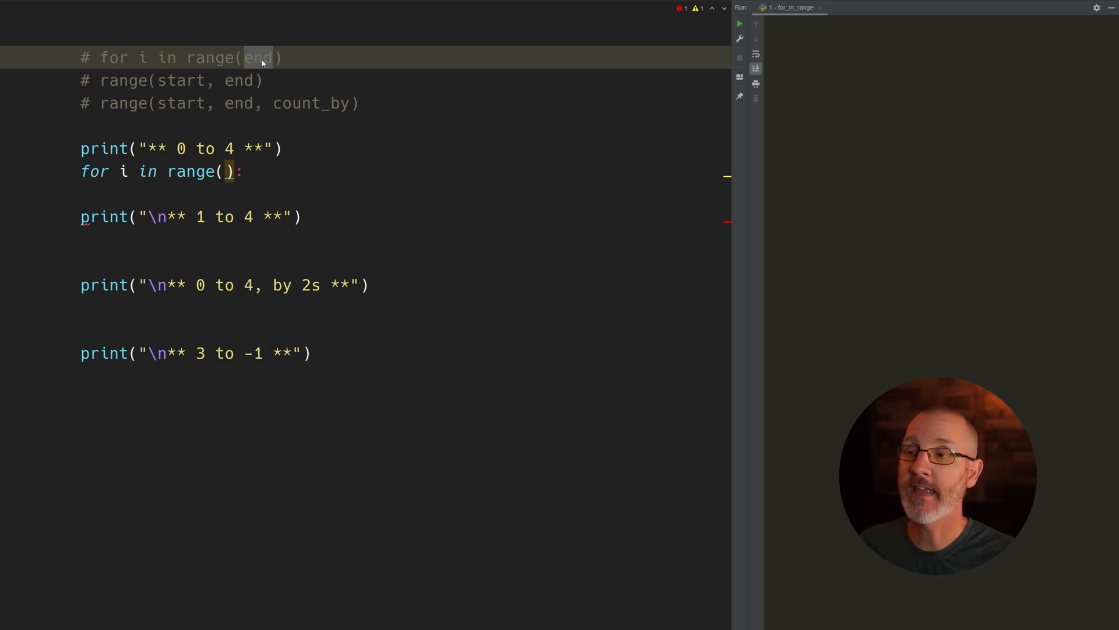
Append ', always start at 0' to the first comment and make the loop range(4).
click(283, 58)
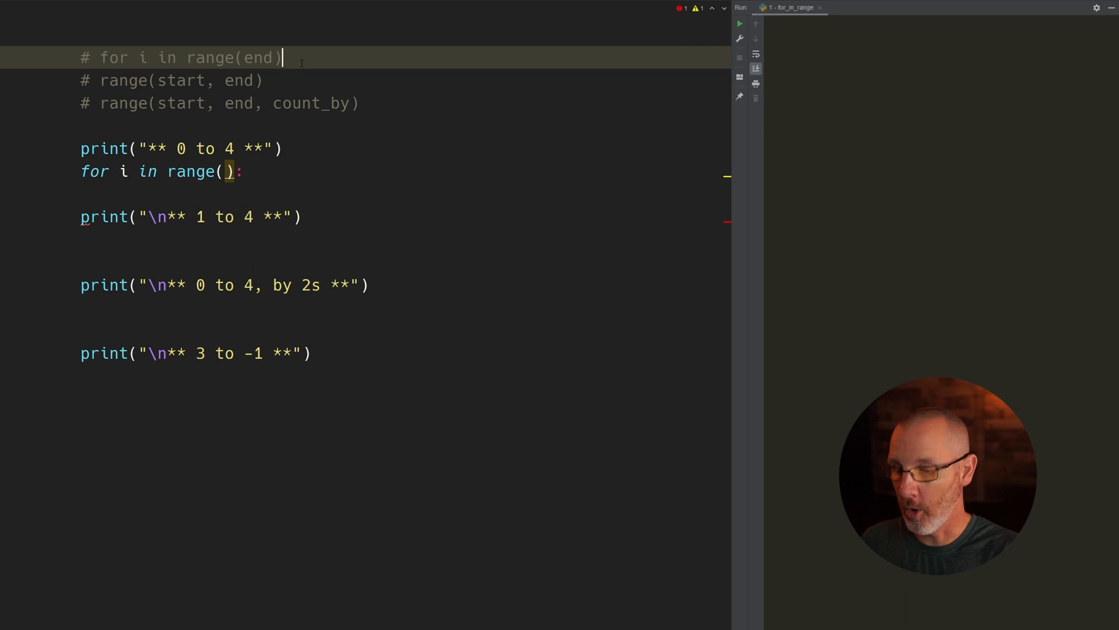
text(, always start at)
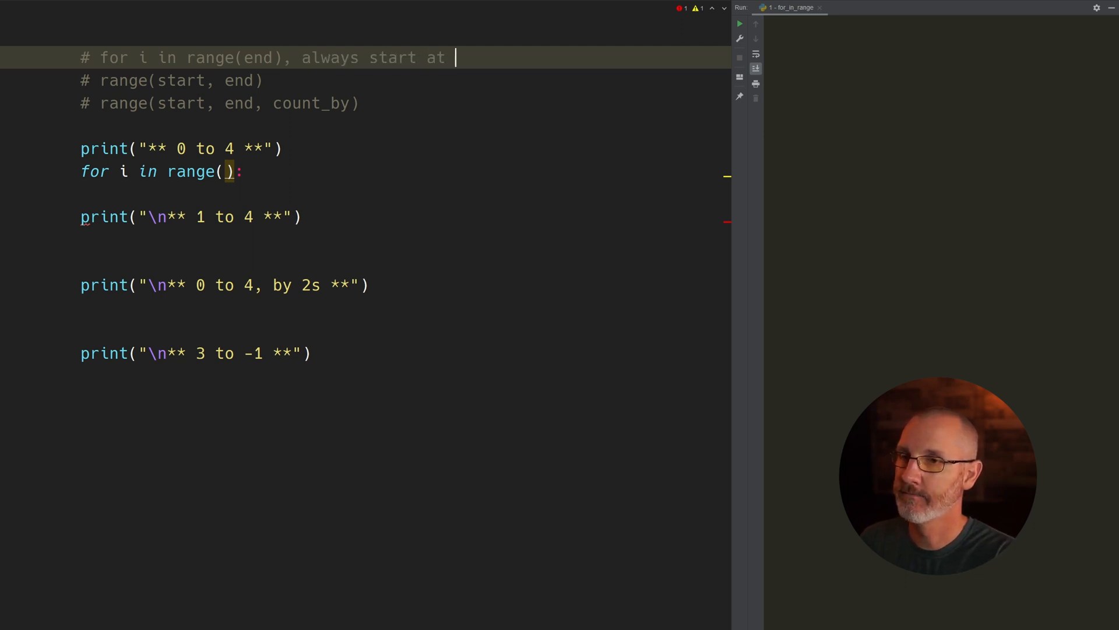
text(0)
click(167, 172)
text(4)
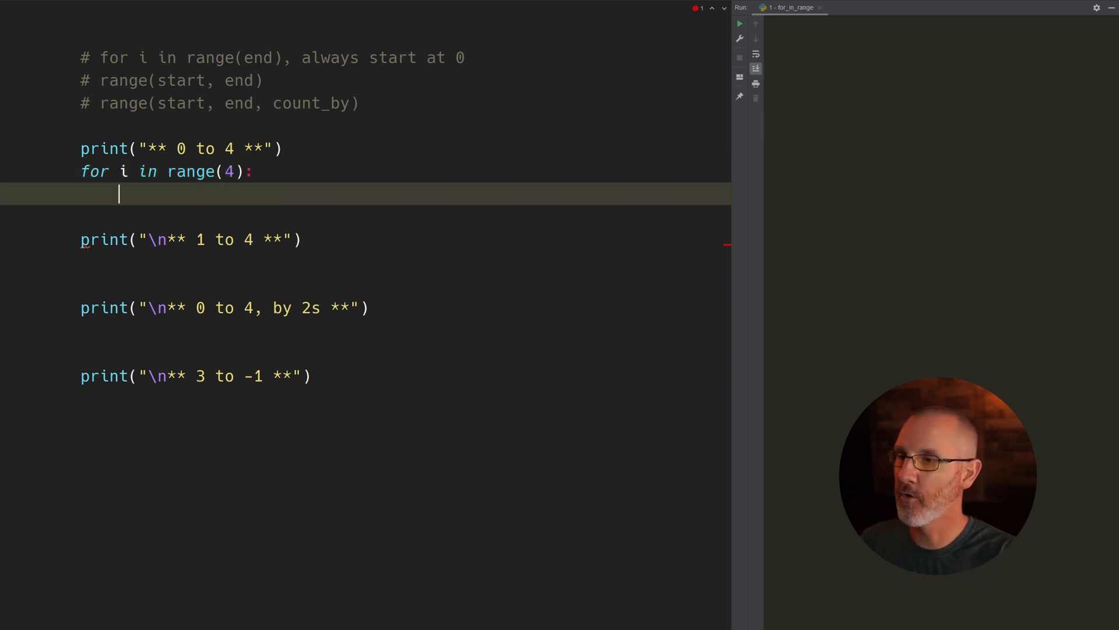
Put print(i) in the first loop body and run the script to output 0–3.
text(prin)
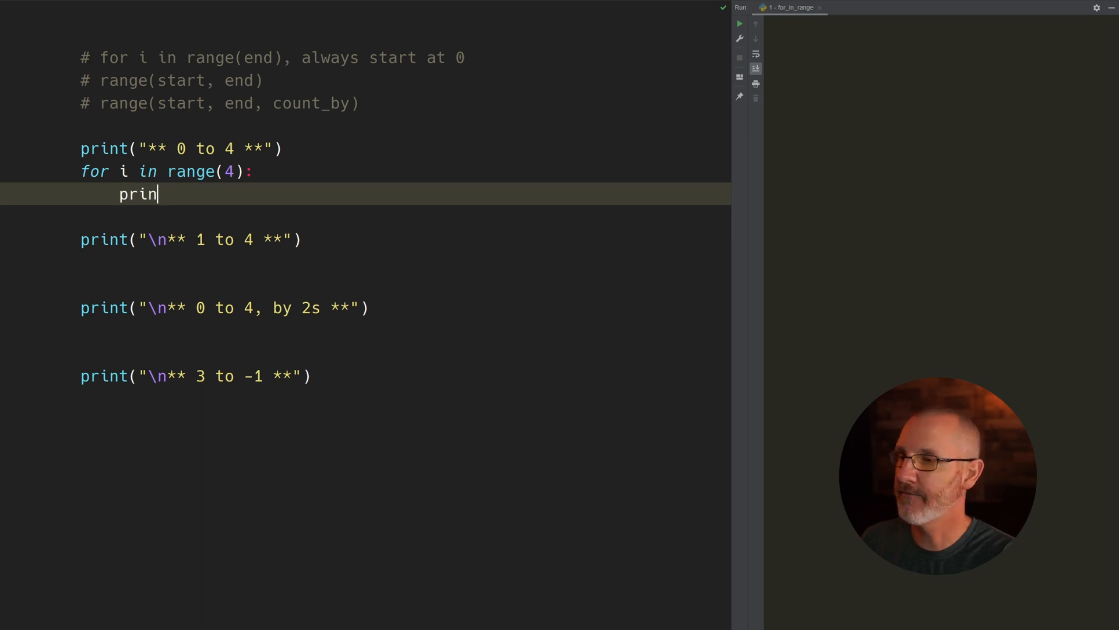
text(t(i))
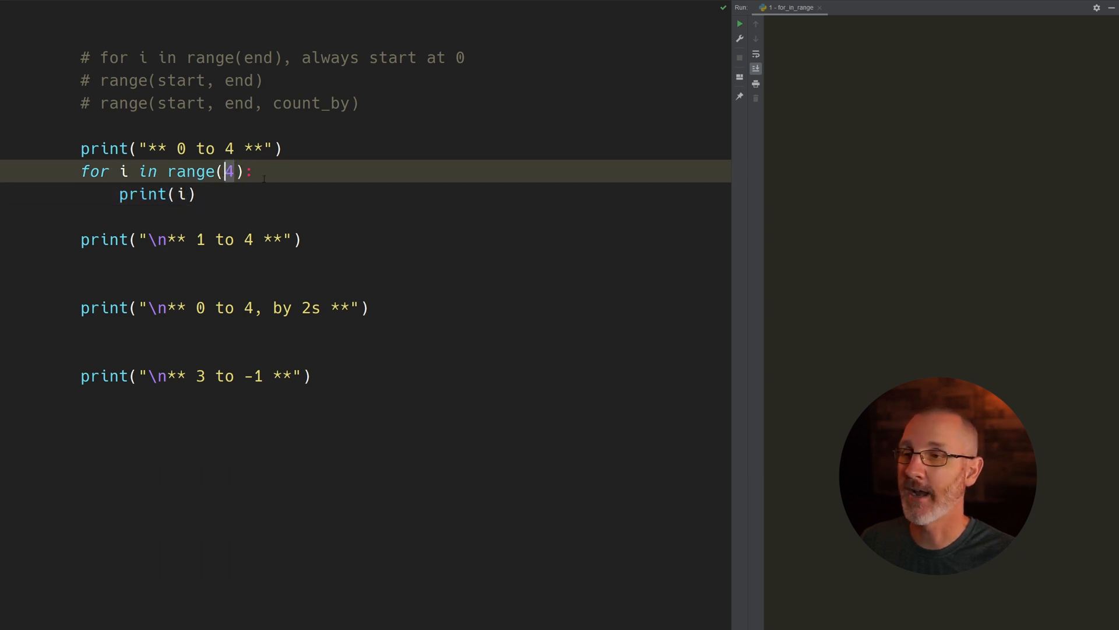
click(739, 24)
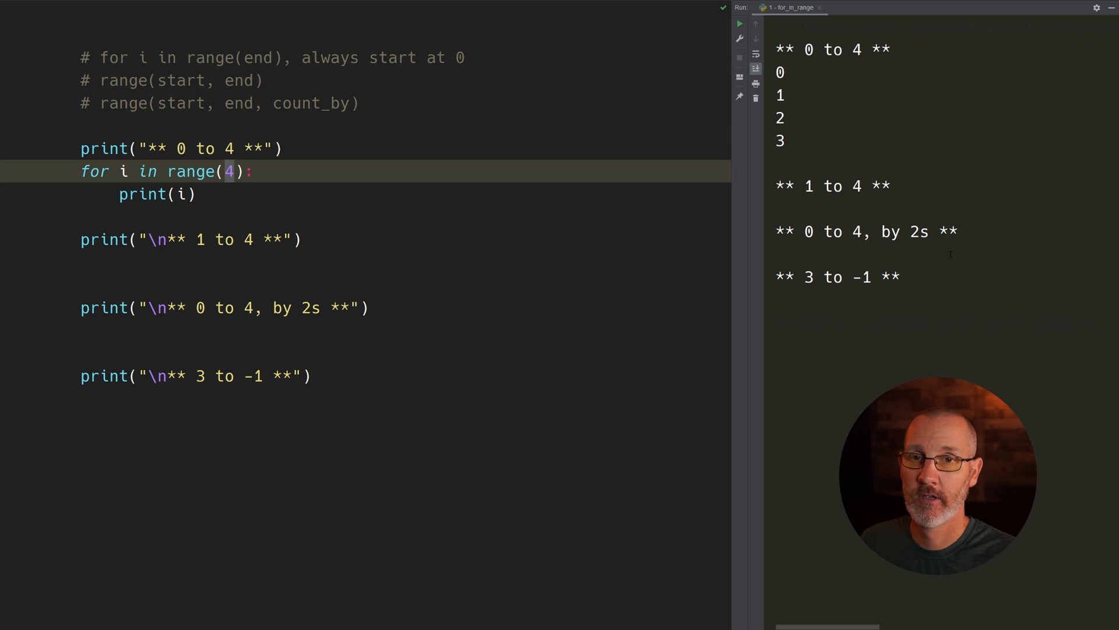
click(777, 72)
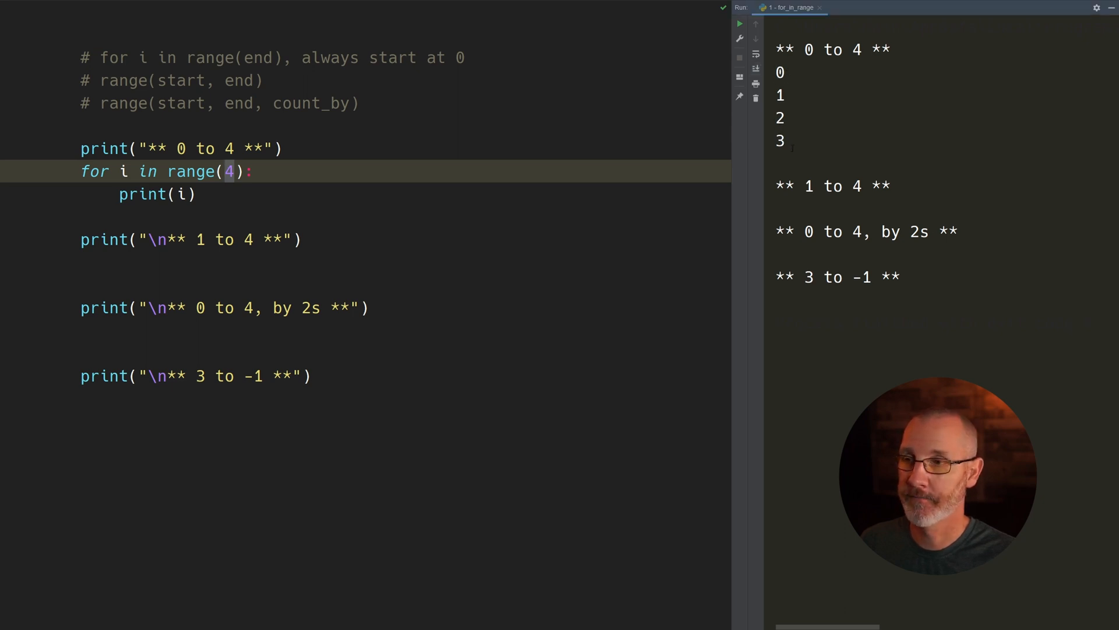
click(234, 216)
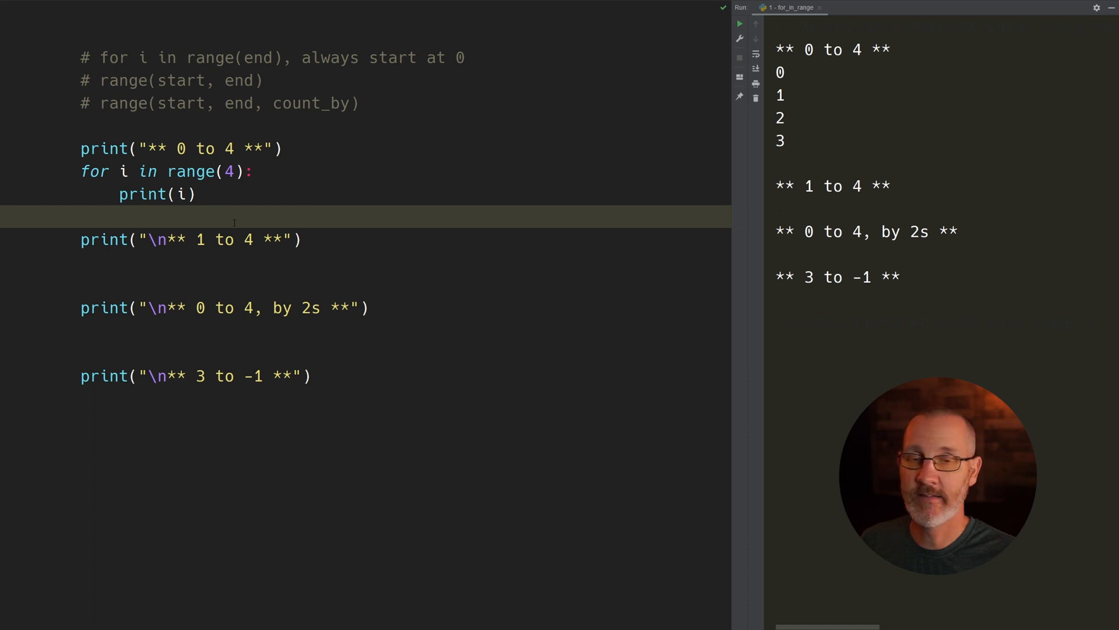
click(229, 172)
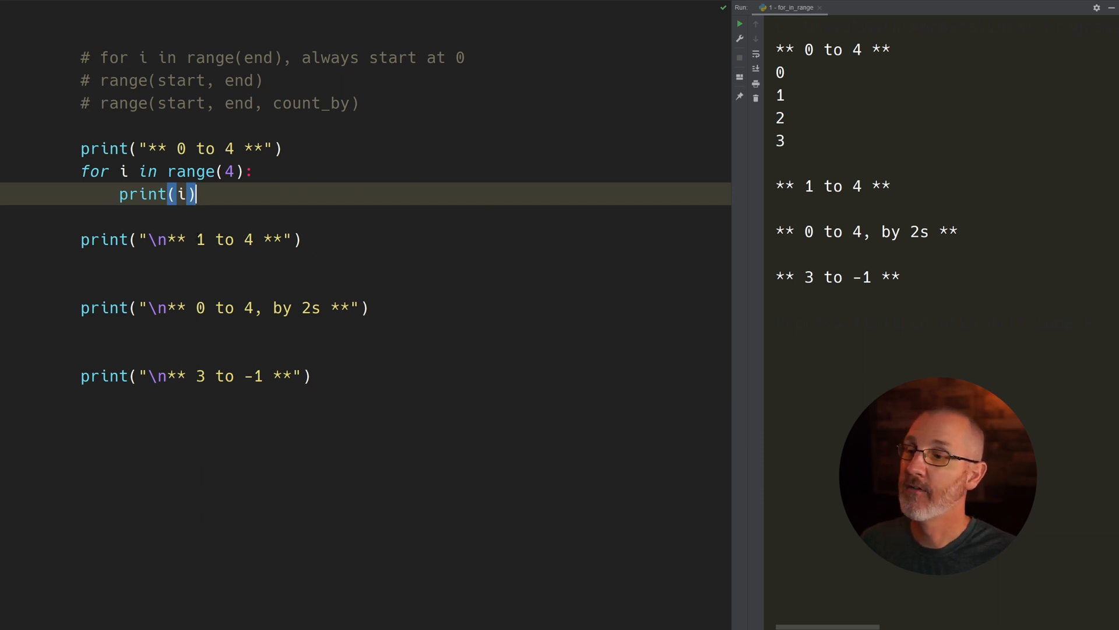
Under '1 to 4', write `for i in range(1, 5):` with a print(i) body.
text(fo)
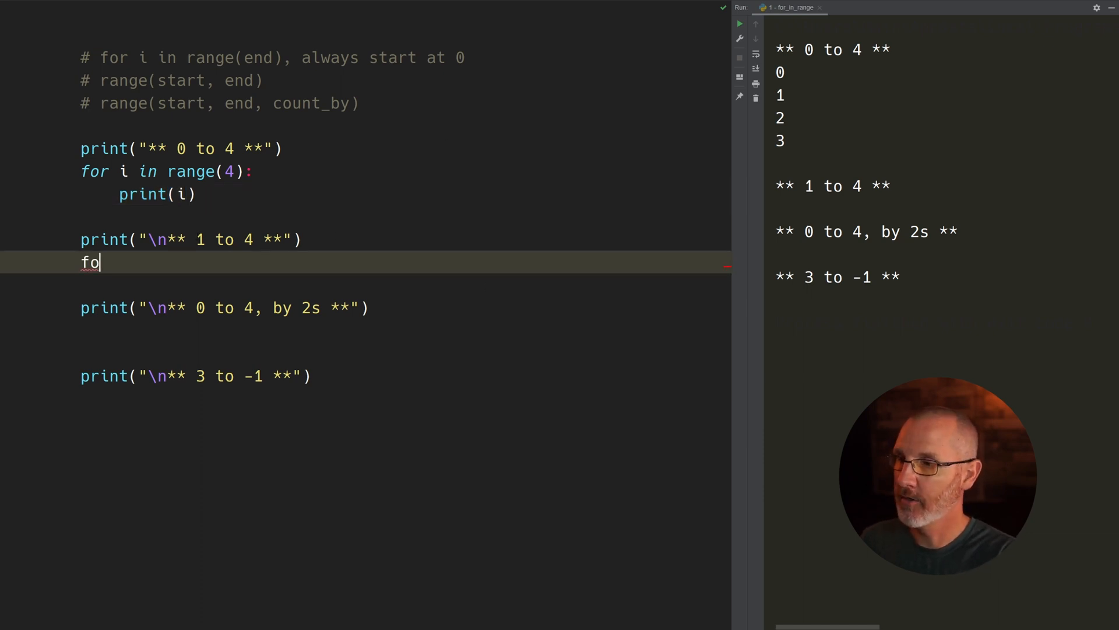
text(r i in r)
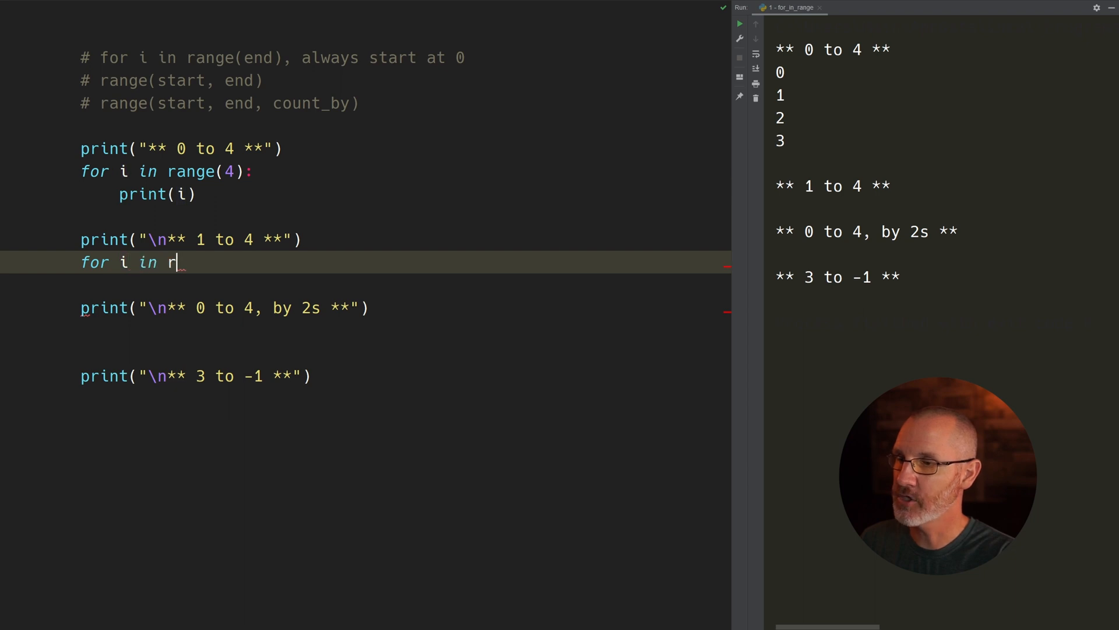
text(ange())
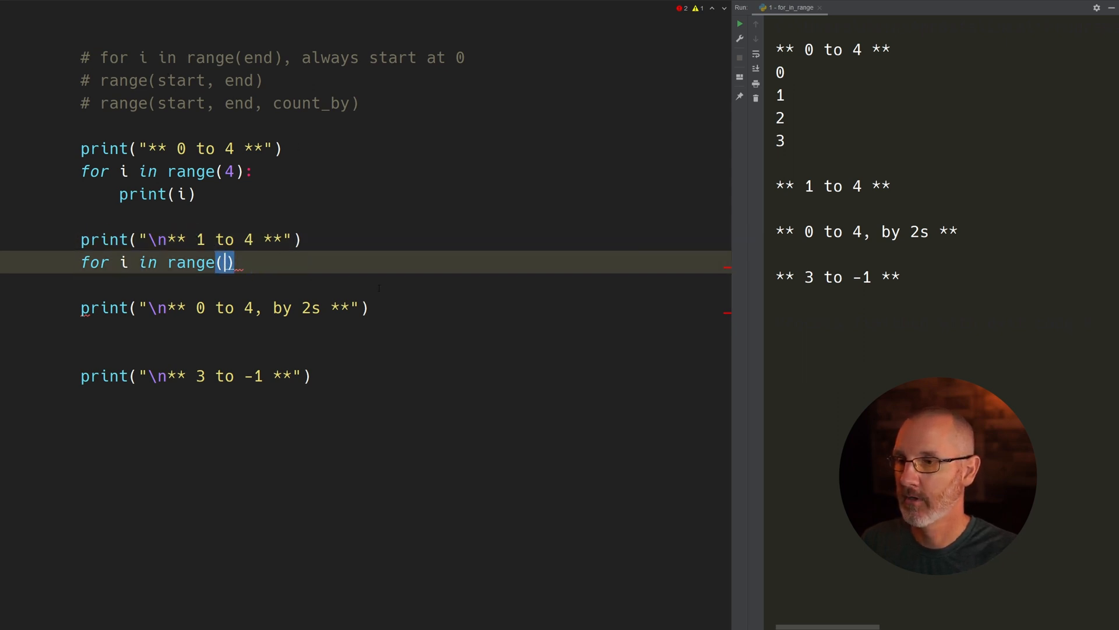
text(1,)
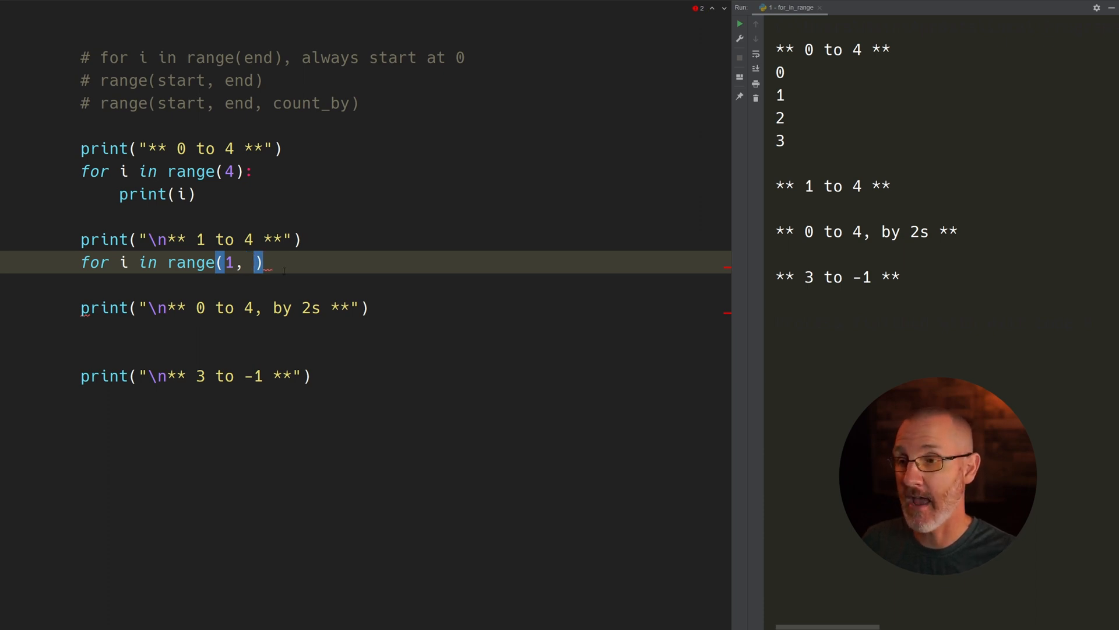
text(5)
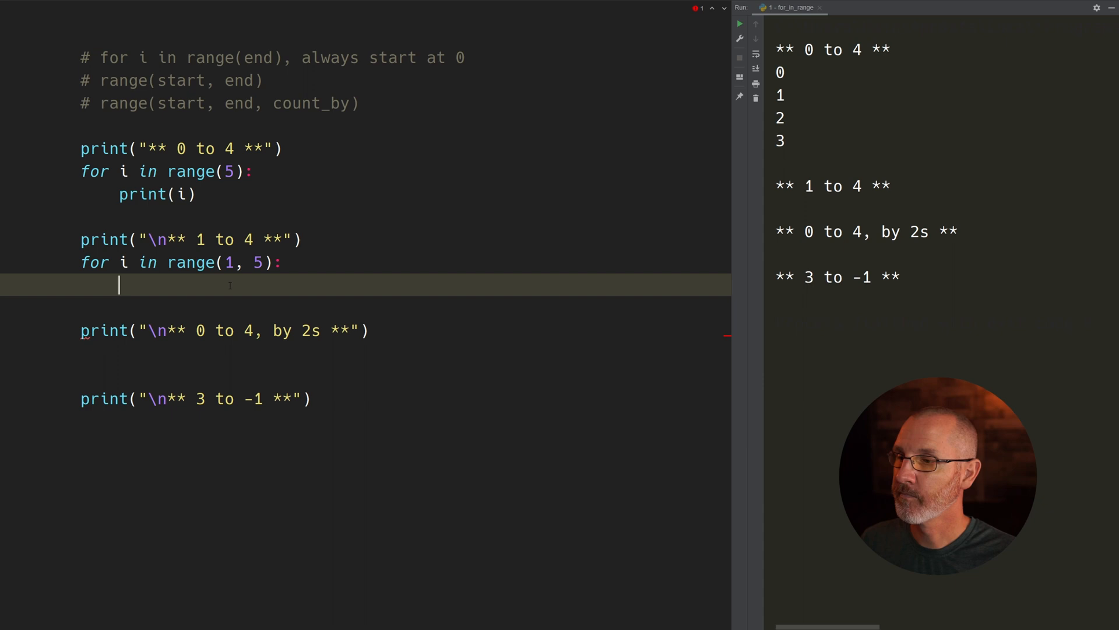
text(print(i))
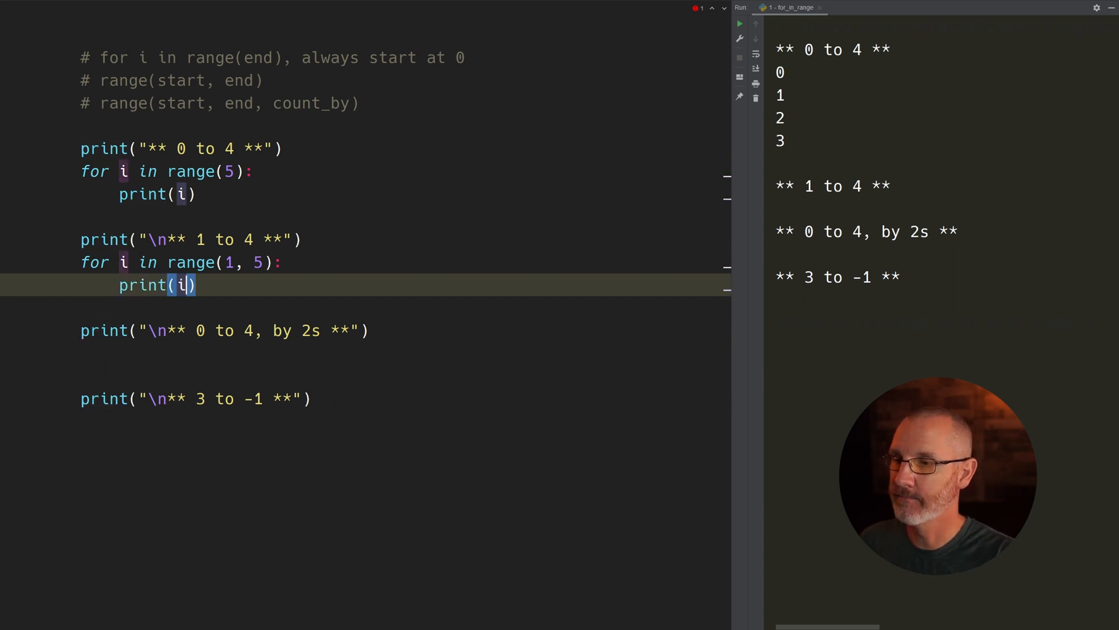
click(227, 261)
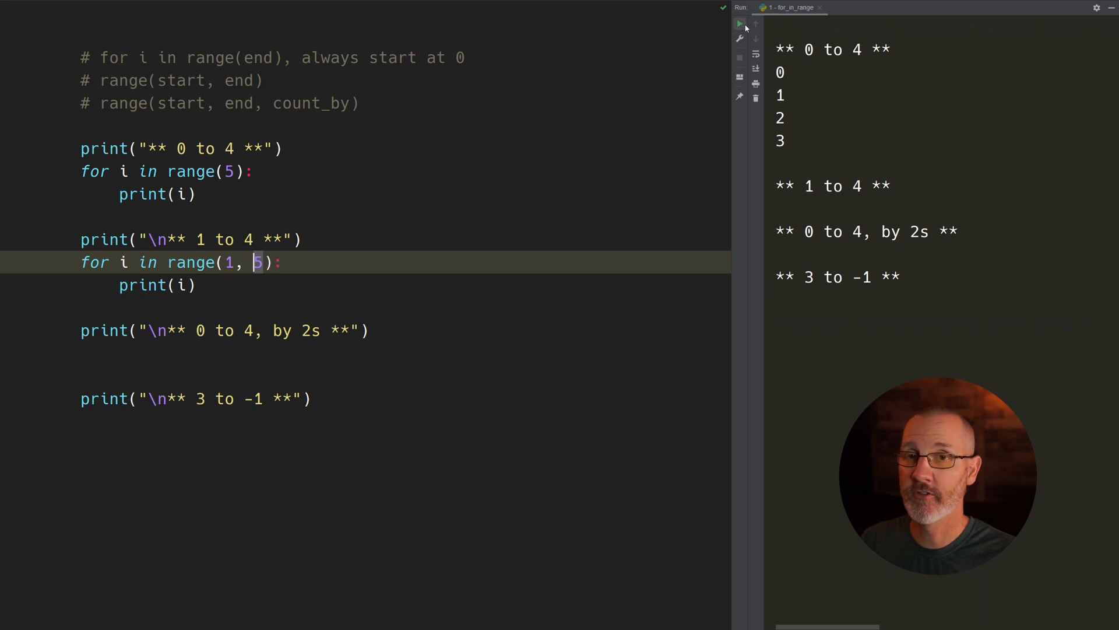
Rerun for_in_range and highlight the printed 1 through 4 in the console.
click(741, 23)
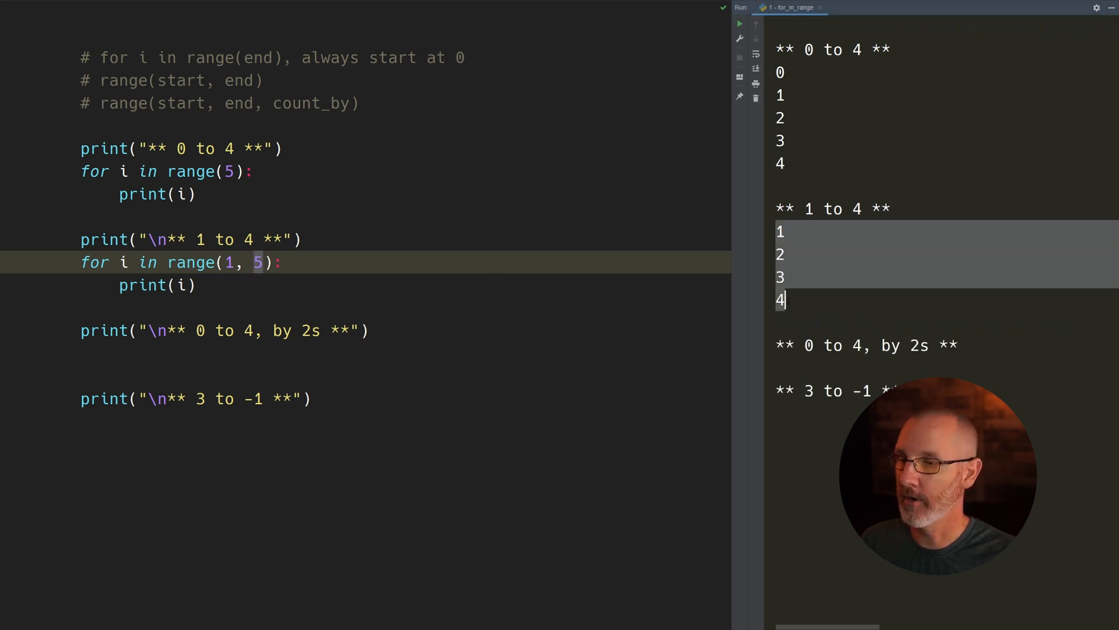
click(214, 349)
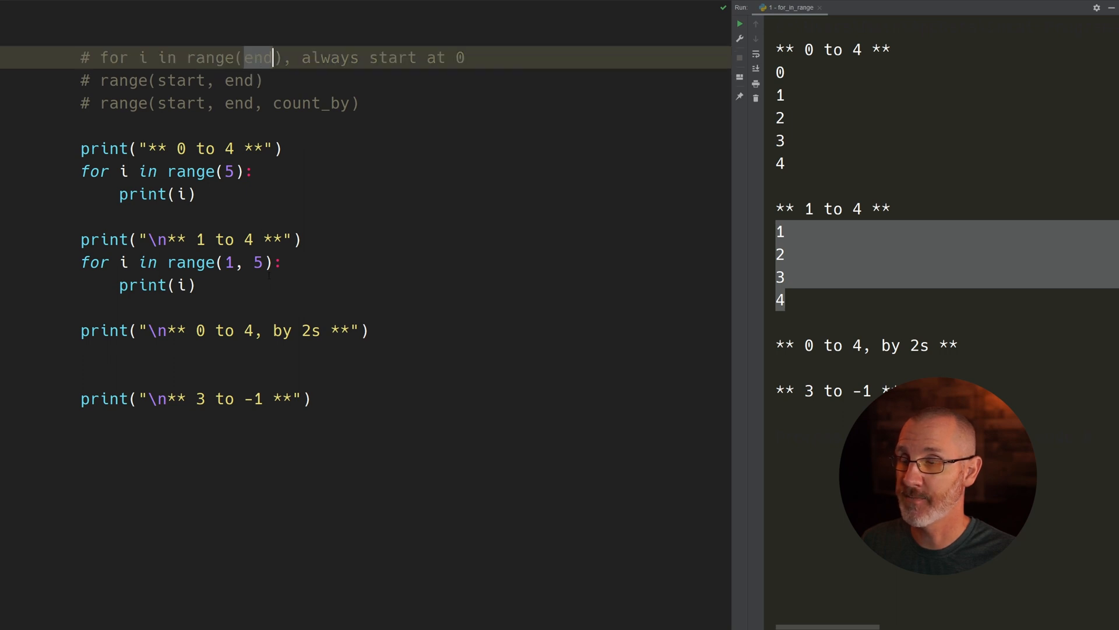
Under 'by 2s', add `for x in range(0, 5, 2):` printing x, then run it.
text(print)
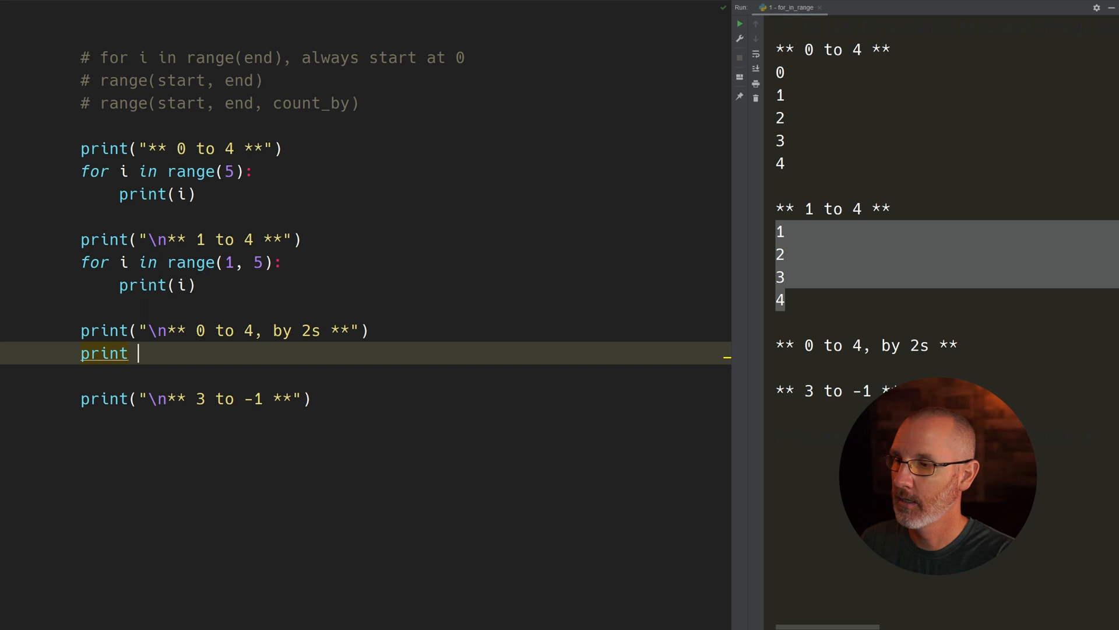
text(for x in range()
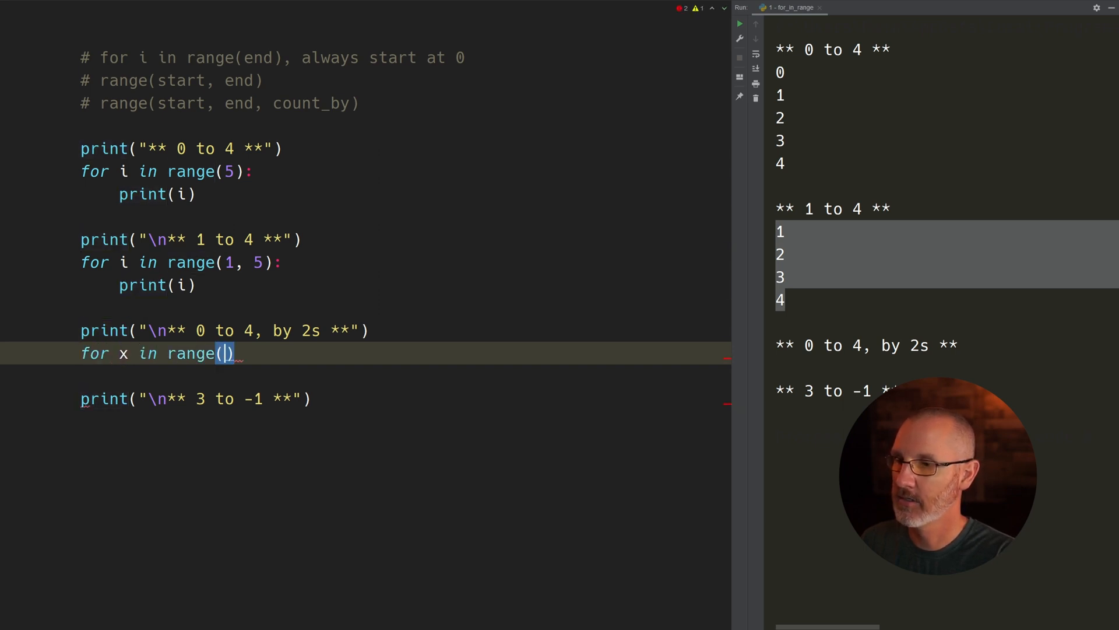
text(0)
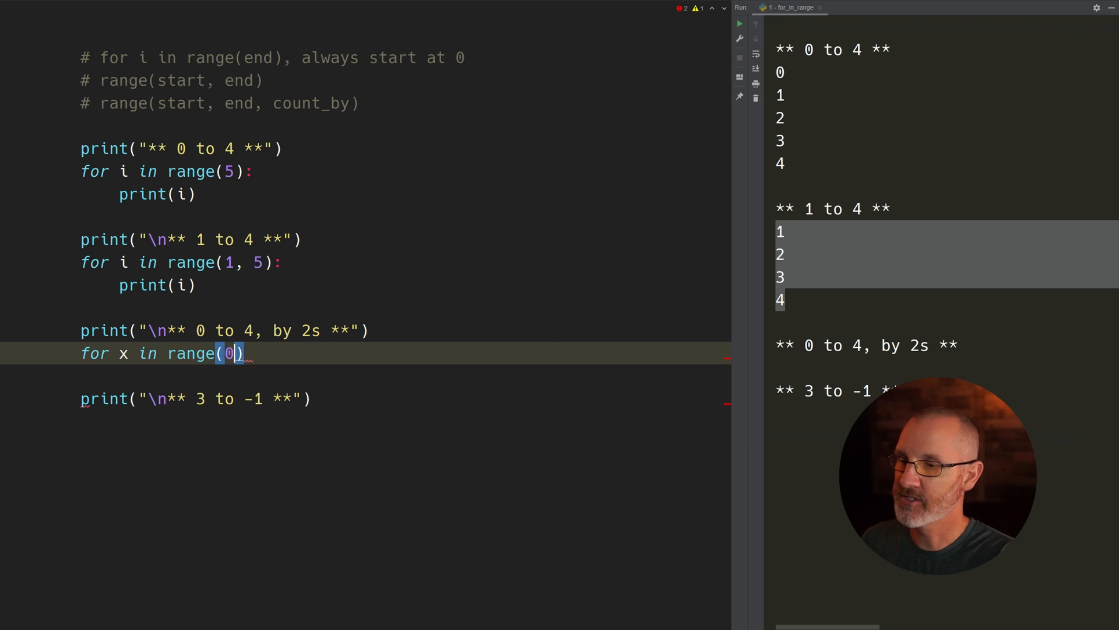
text(,)
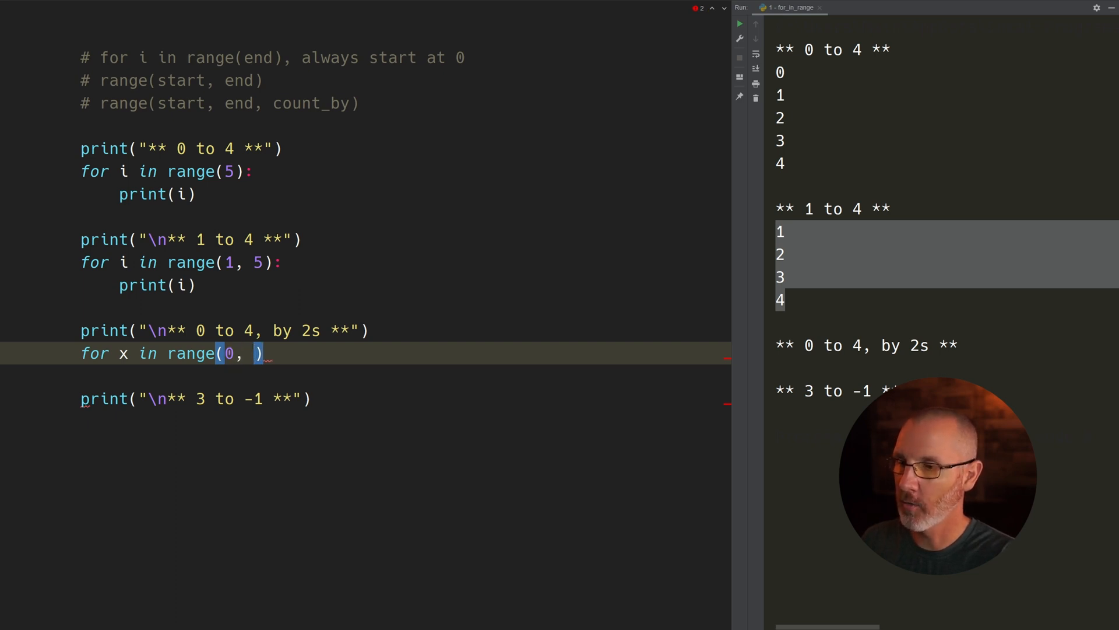
text(5, 2)
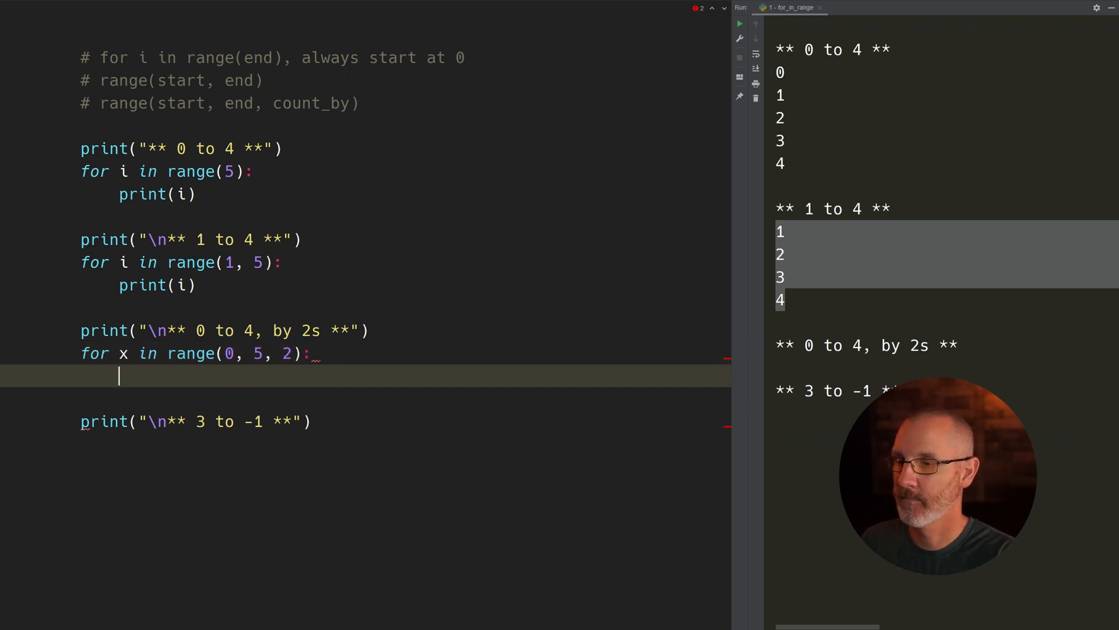
text(print(x))
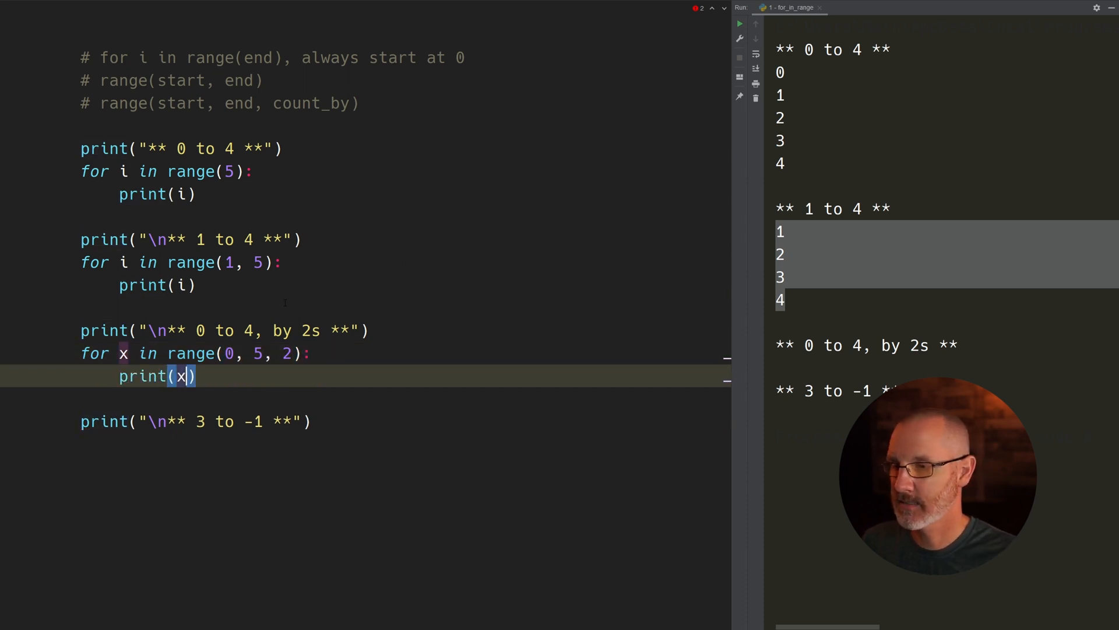
click(740, 23)
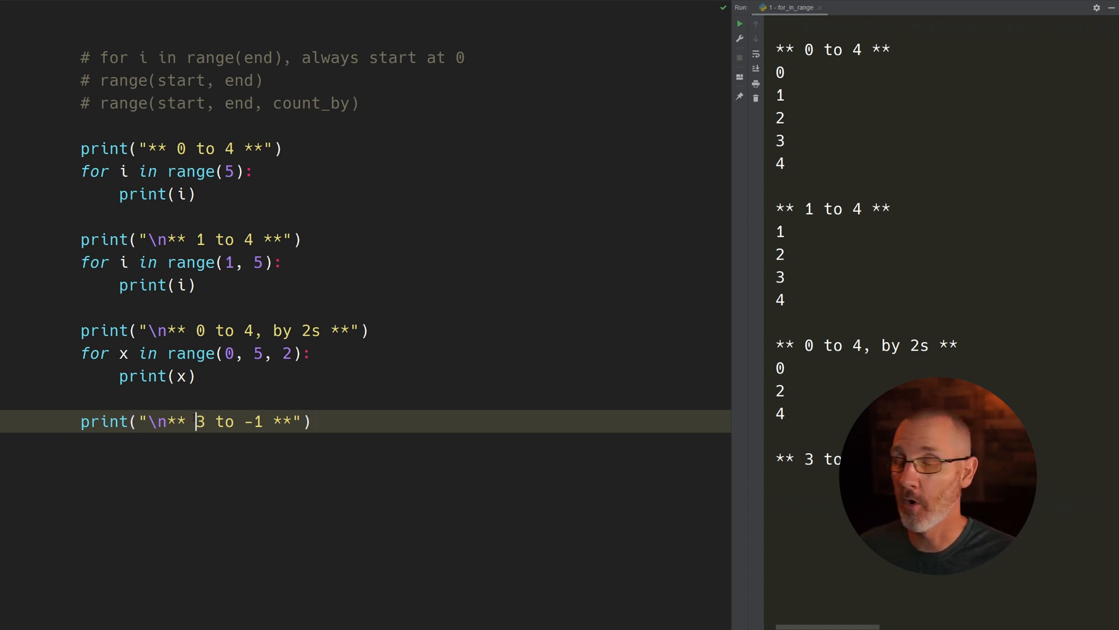
Under '3 to -1', add `for i in range(3, -2, -1):` printing i, then run it.
text(f)
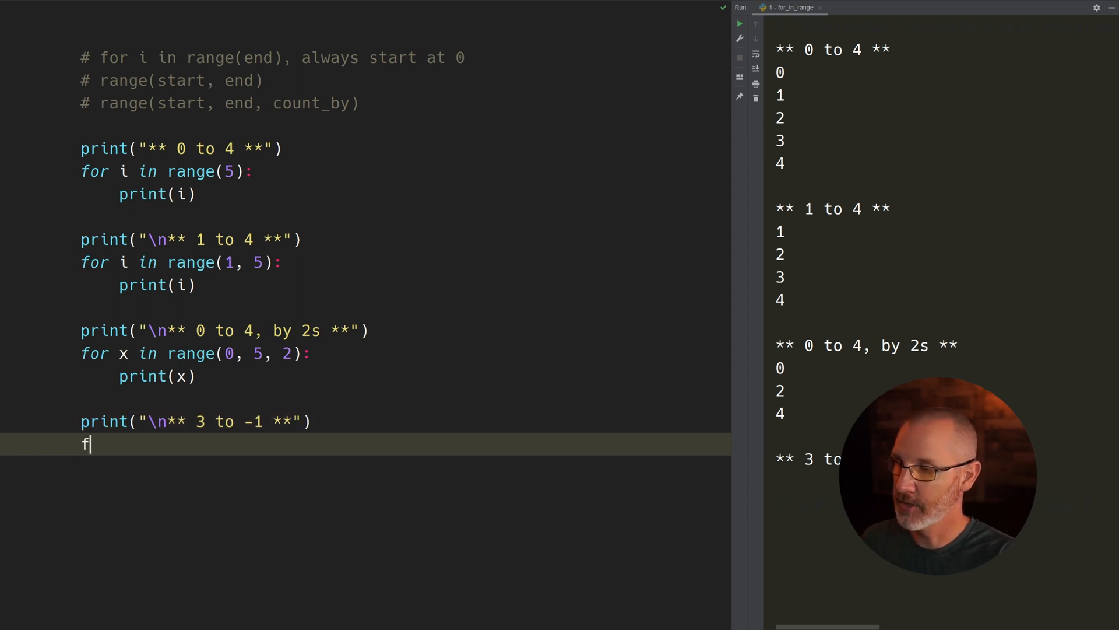
text(or i in rnag)
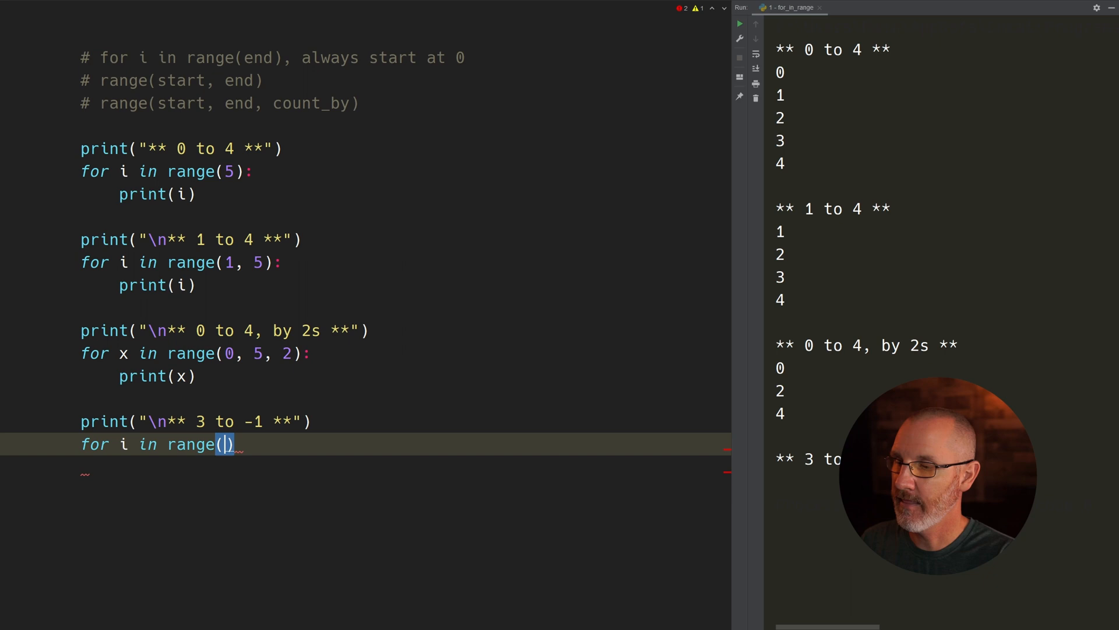
text(3,)
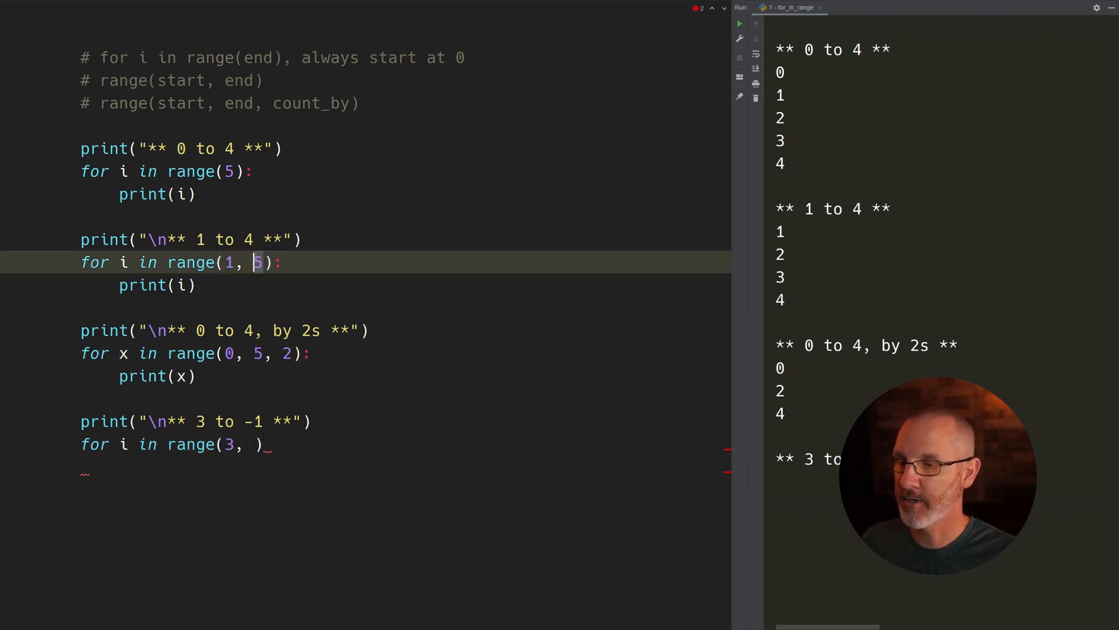
text(-2,)
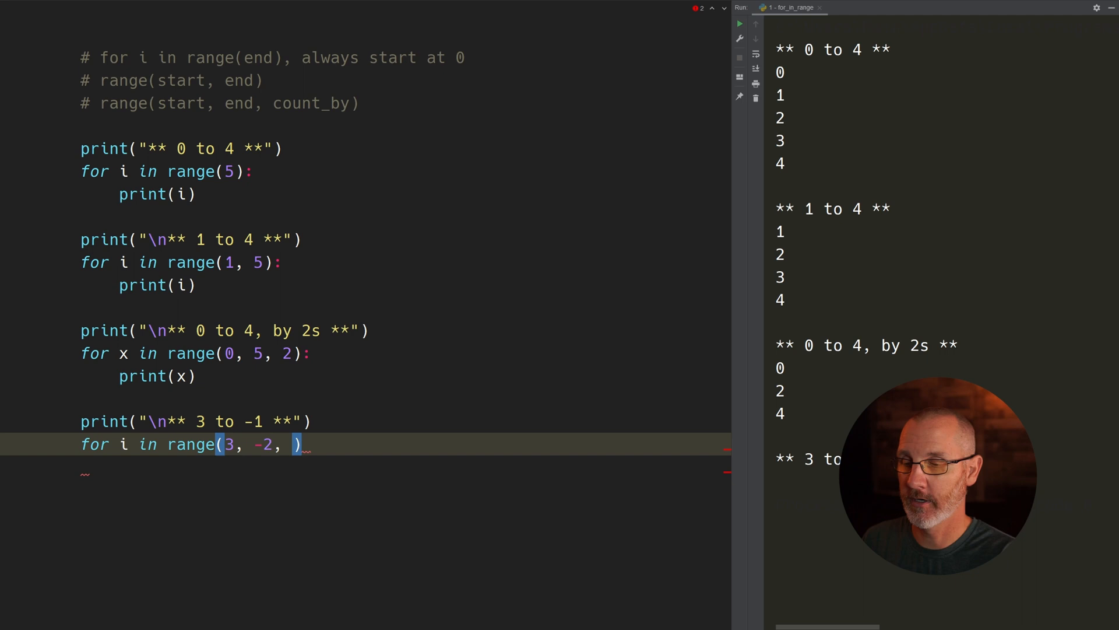
text(-1)
text(print(i))
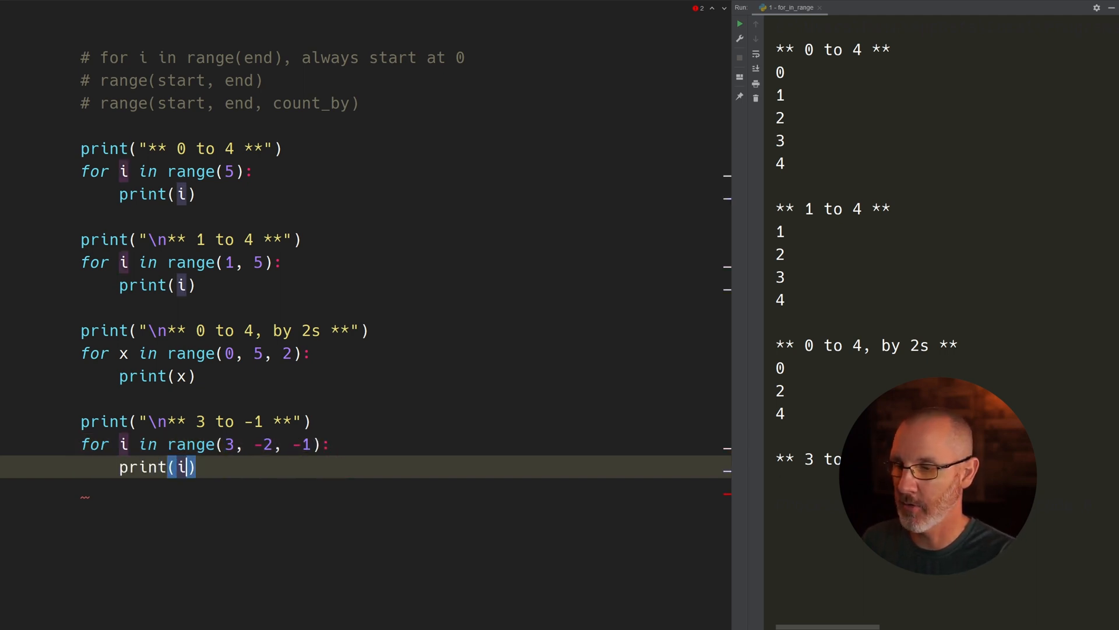
click(740, 23)
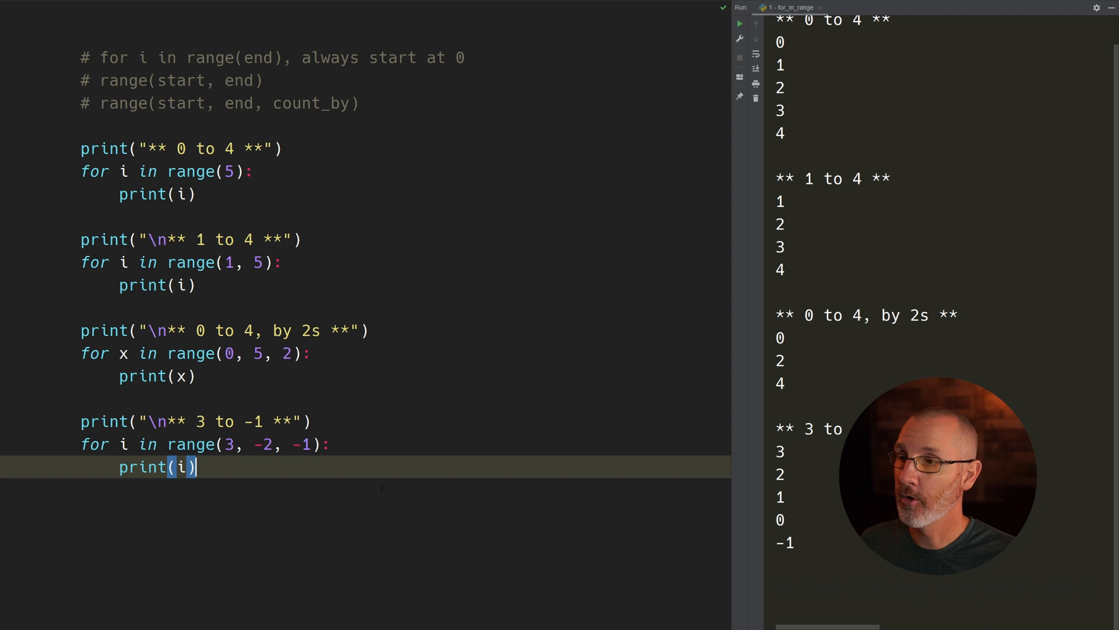
click(254, 171)
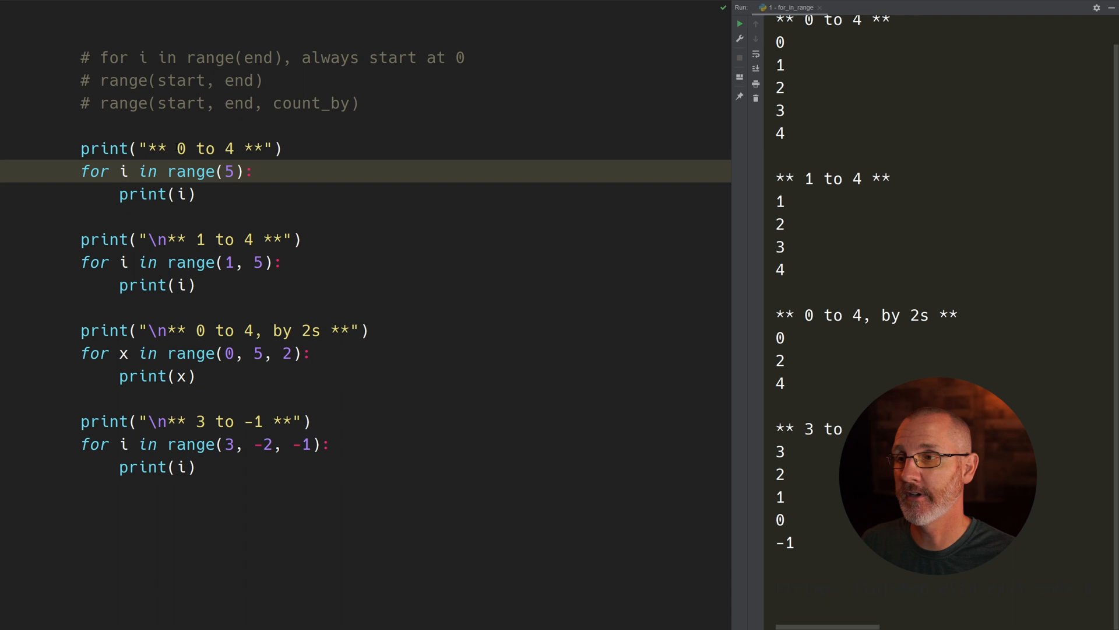
click(176, 148)
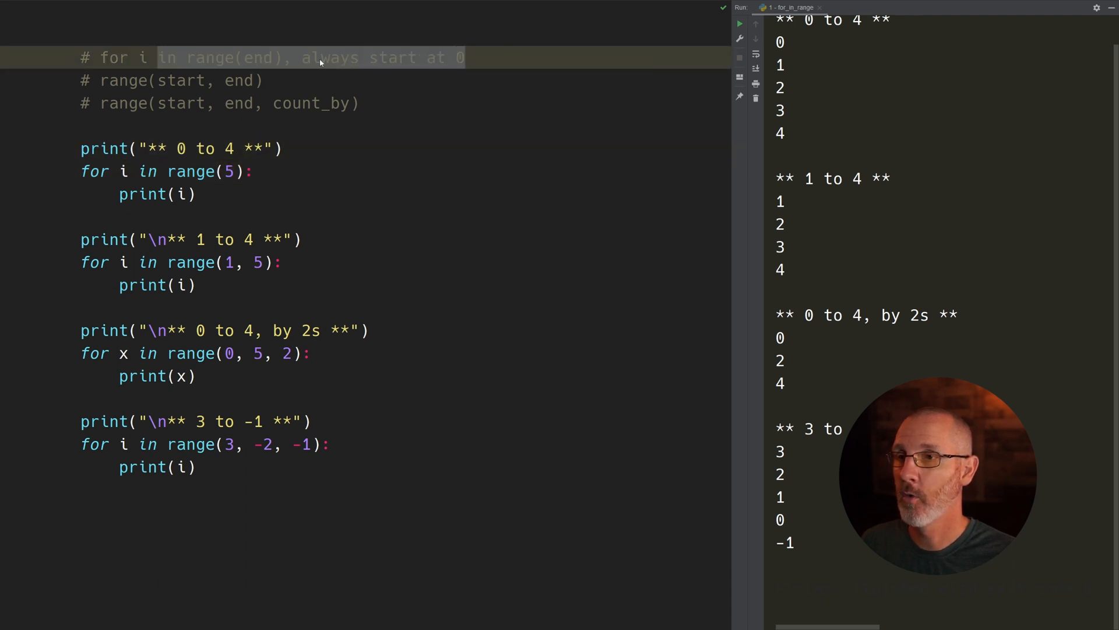
double_click(257, 58)
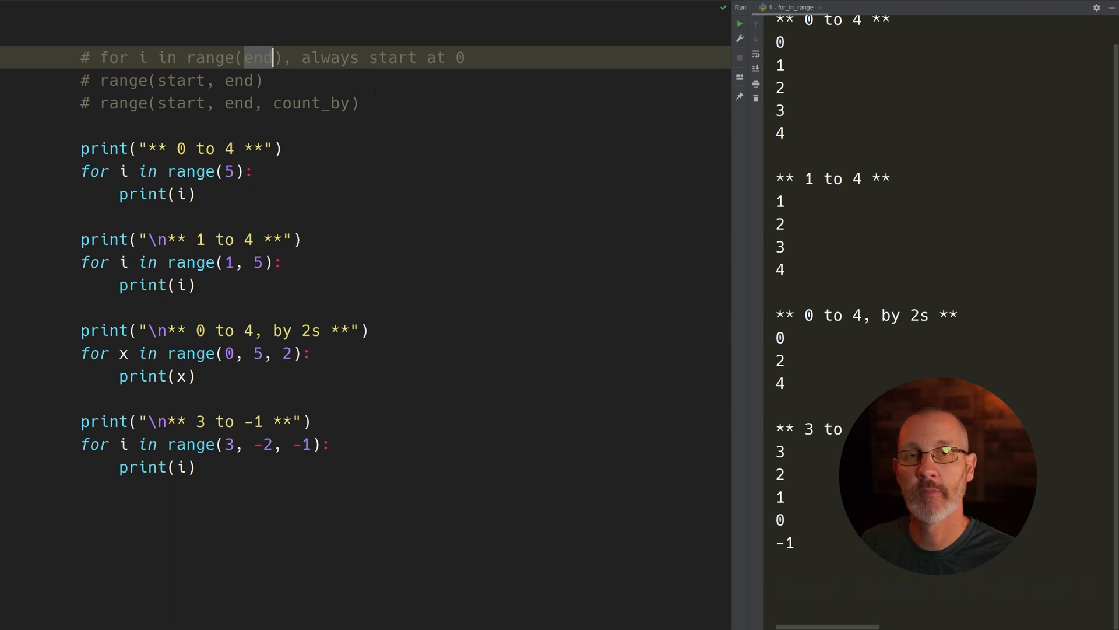